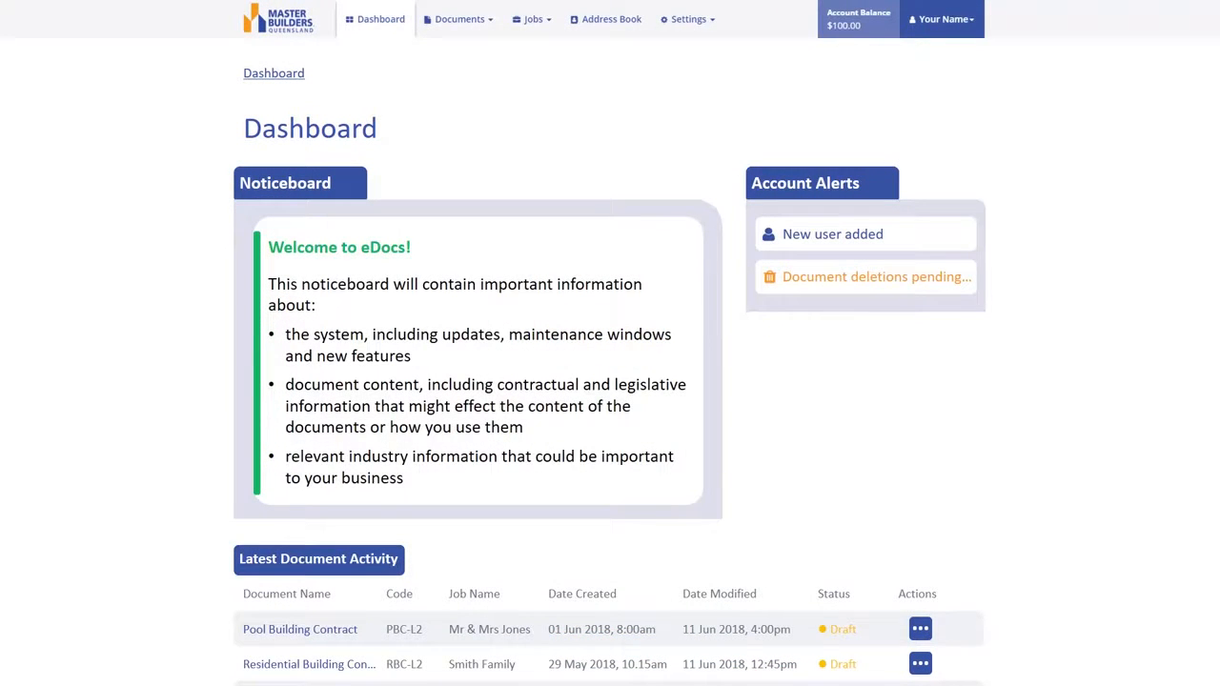
# - Reveal the Documents menu options, including Create New, over the dashboard
pyautogui.click(459, 19)
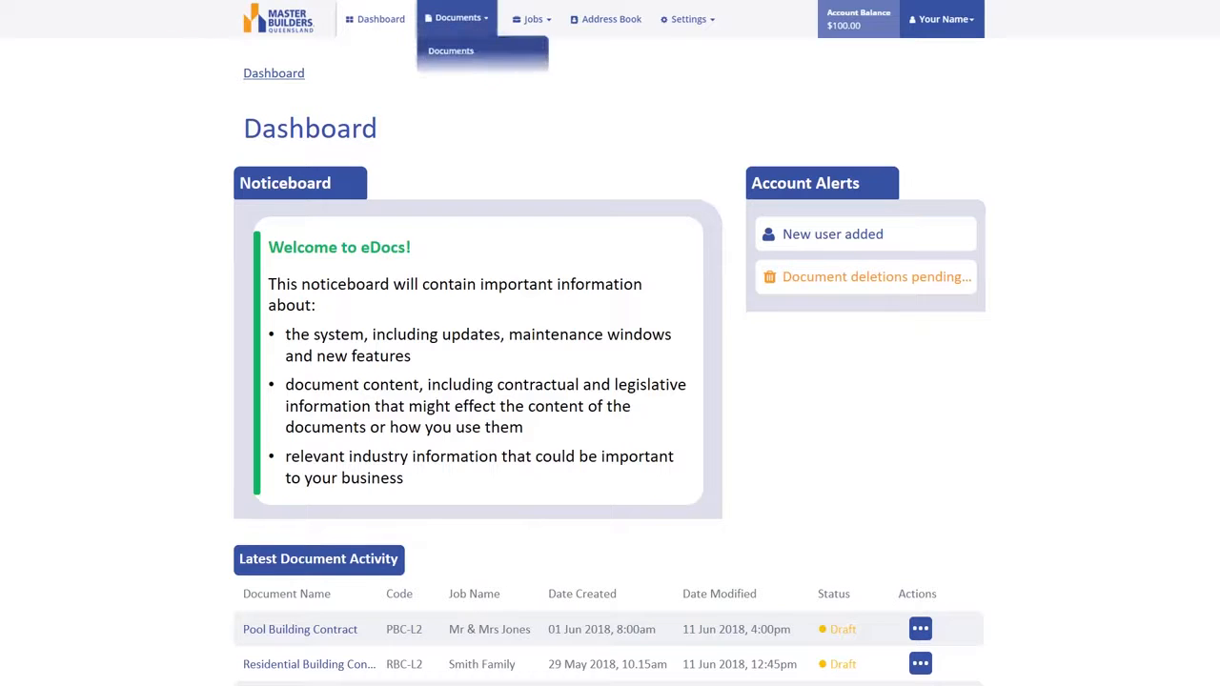
pyautogui.click(457, 19)
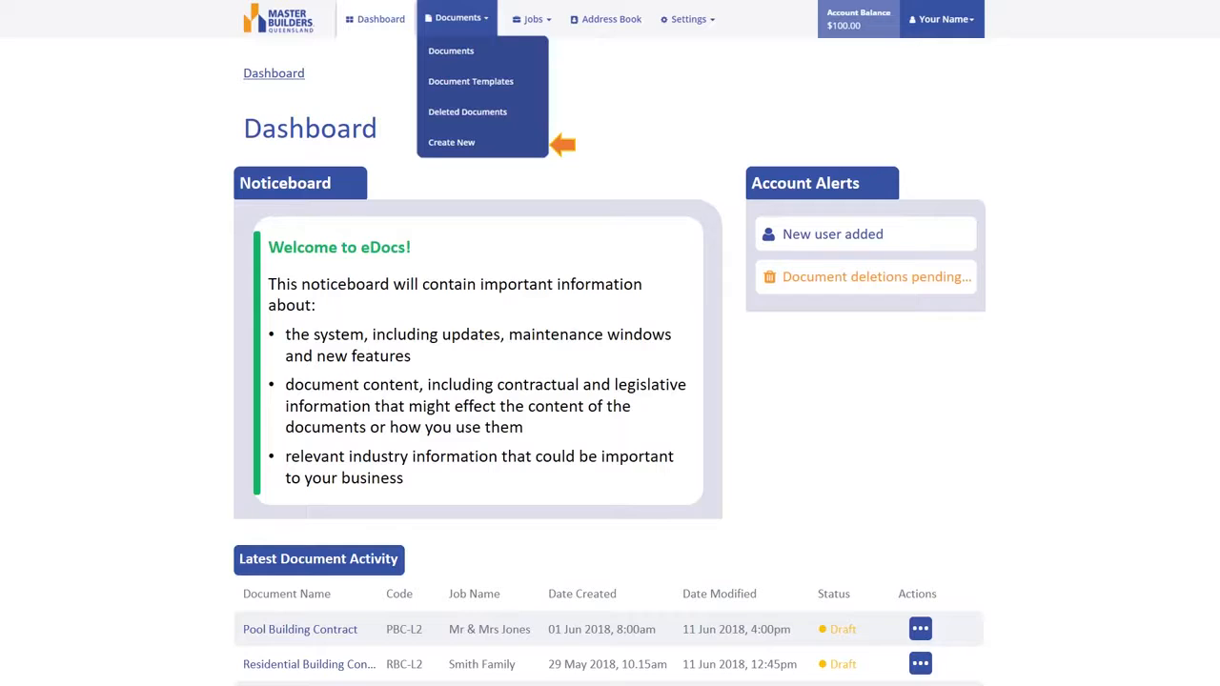
# - Start a new document and choose Basic Works Contract as its type
pyautogui.click(450, 141)
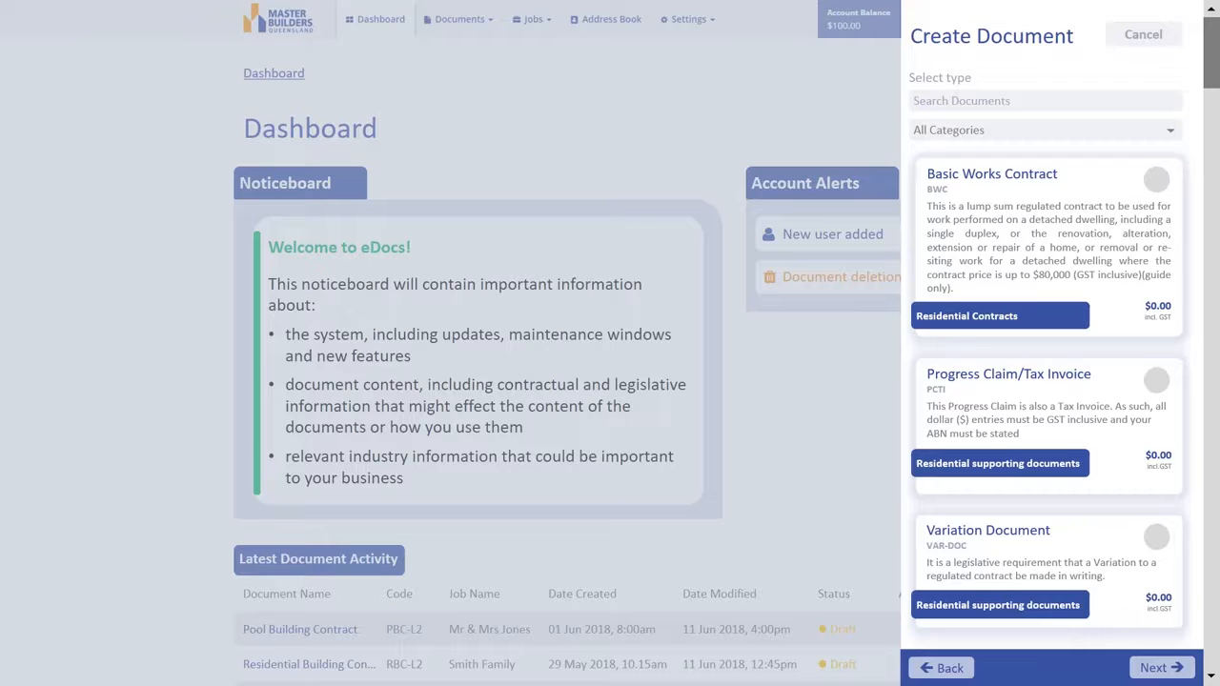
pyautogui.click(1045, 129)
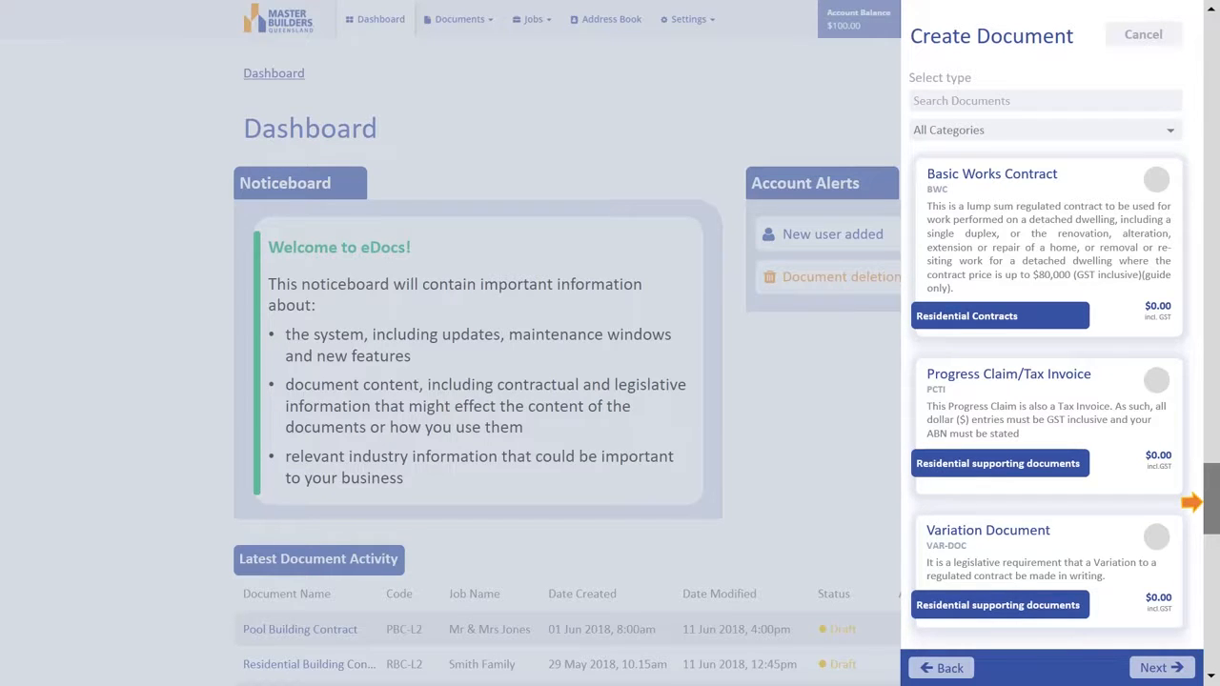
pyautogui.click(1045, 238)
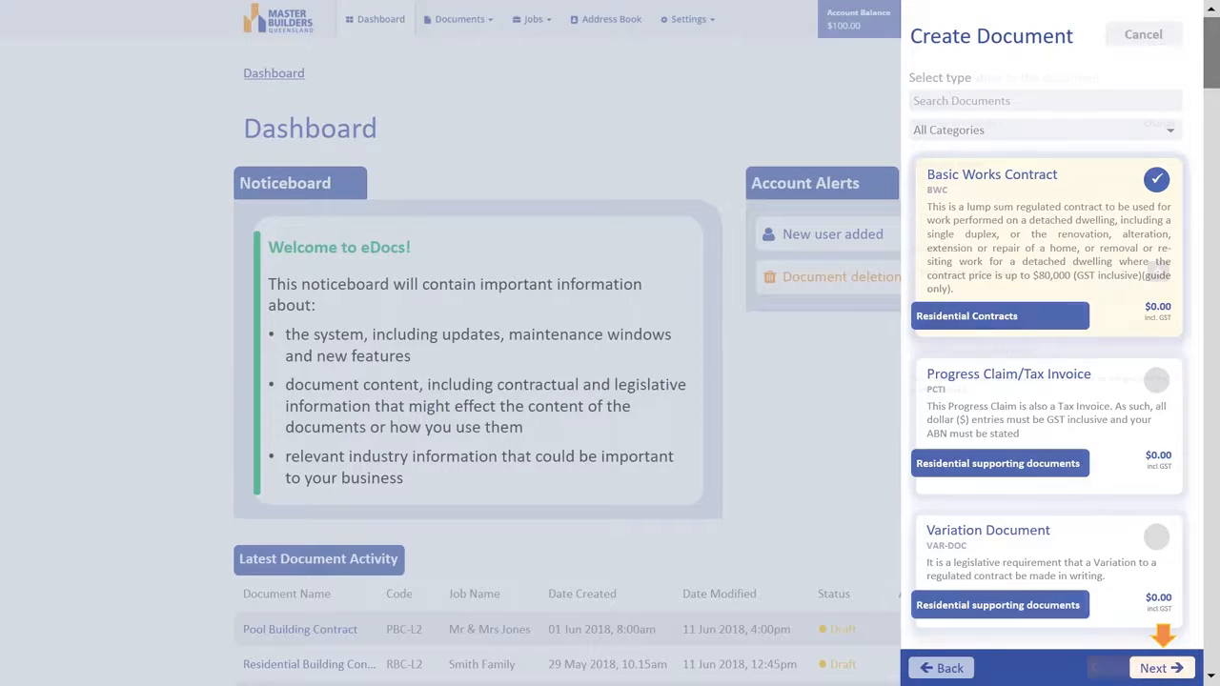
# - Advance to the document details step for the Basic Works Contract
pyautogui.click(1160, 667)
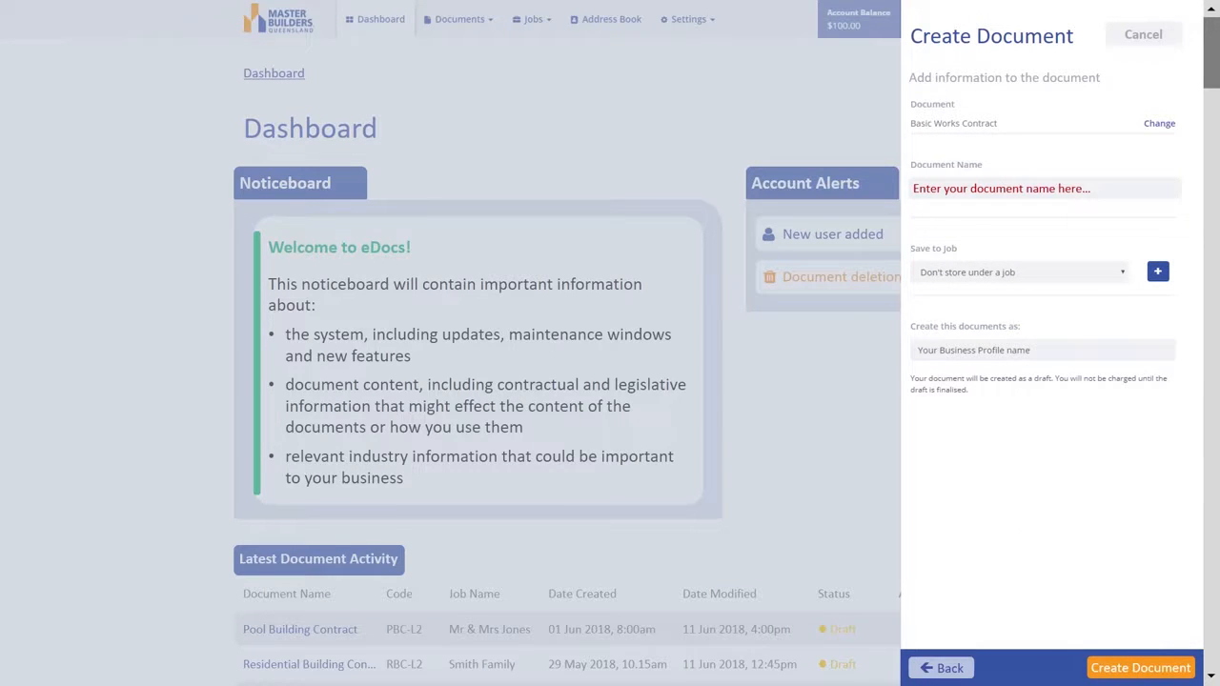
pyautogui.click(1020, 270)
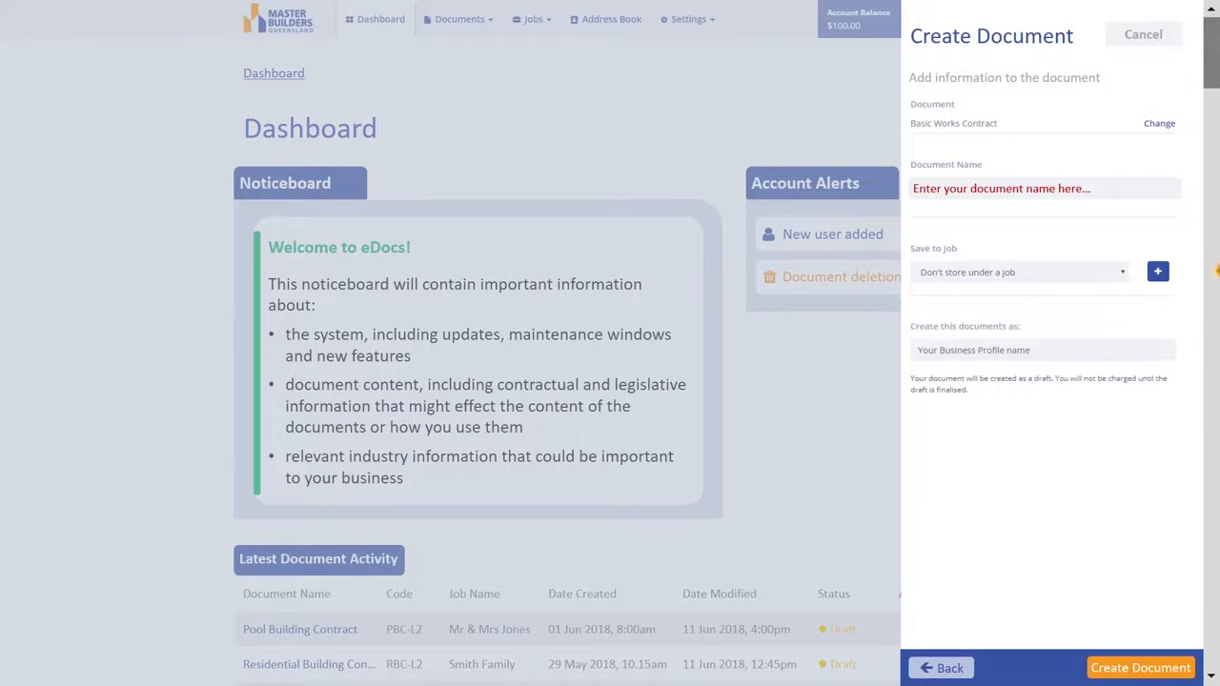
# - Begin adding a new job beside the Save to job dropdown
pyautogui.click(1157, 271)
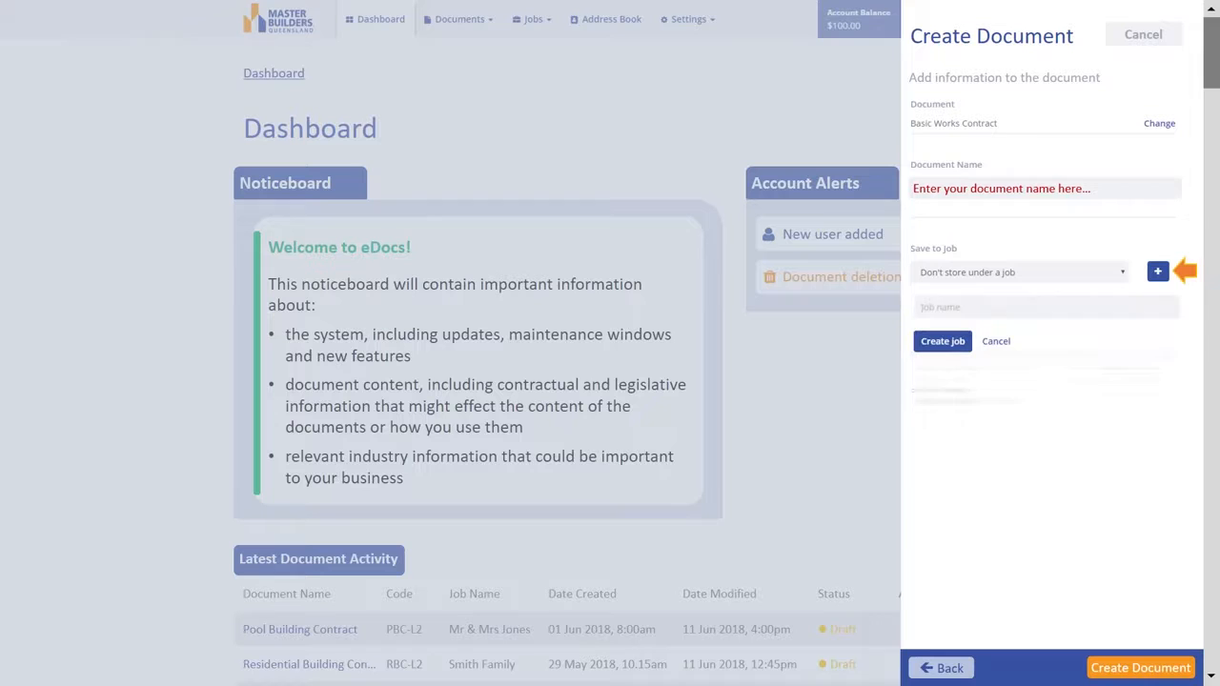